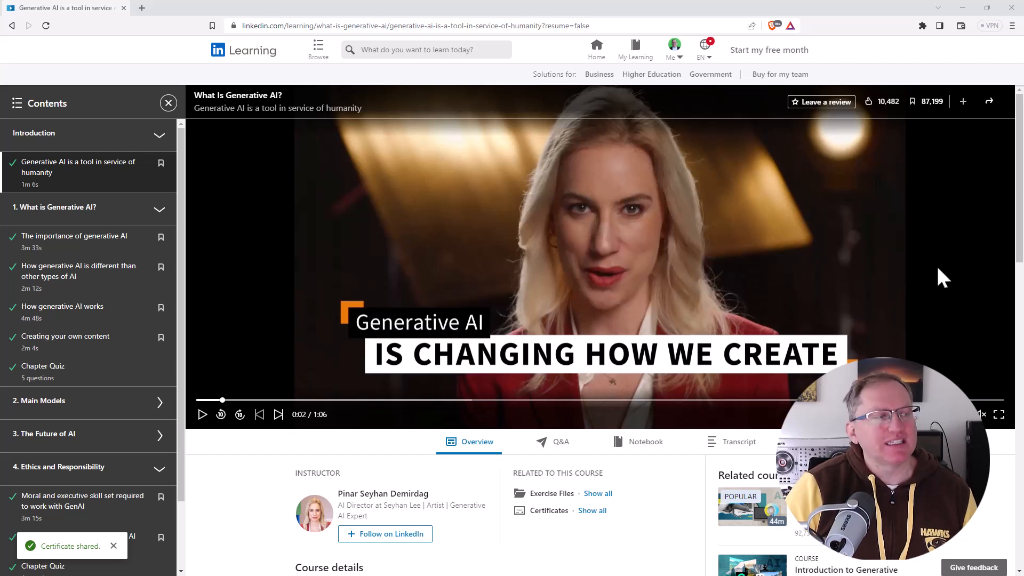
mouse_move(497, 517)
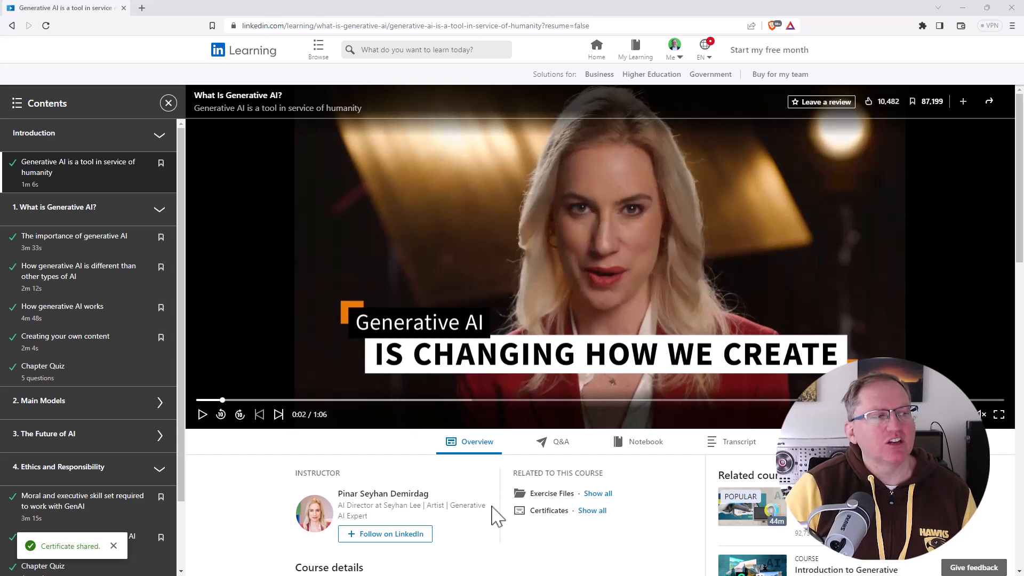
mouse_move(483, 523)
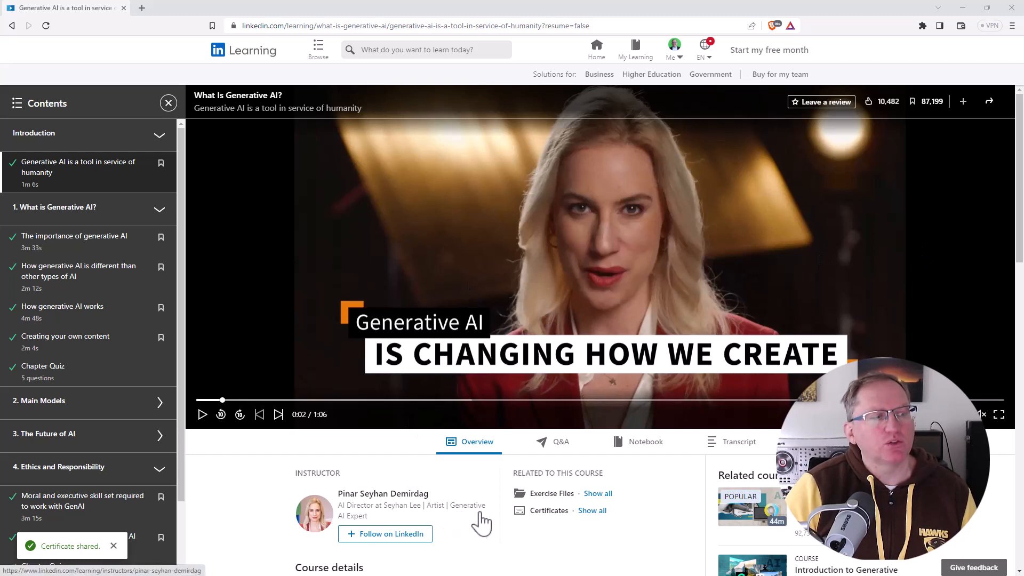
mouse_move(470, 493)
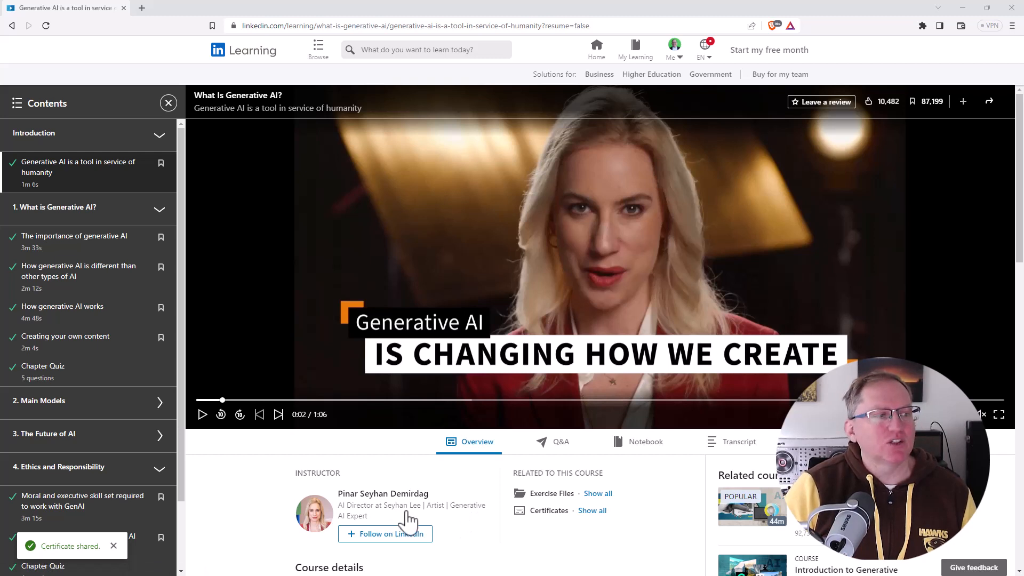
mouse_move(450, 503)
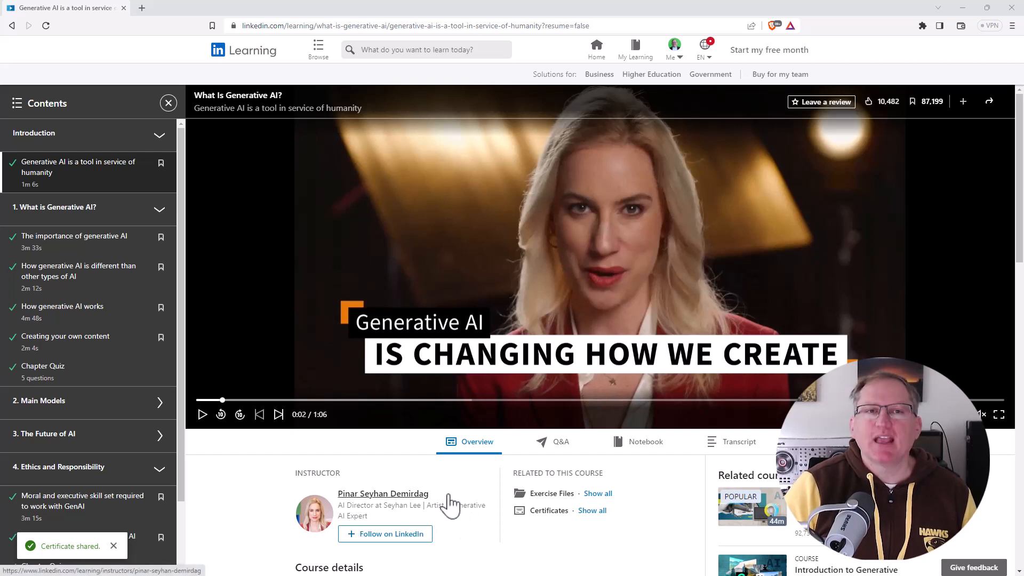
mouse_move(400, 287)
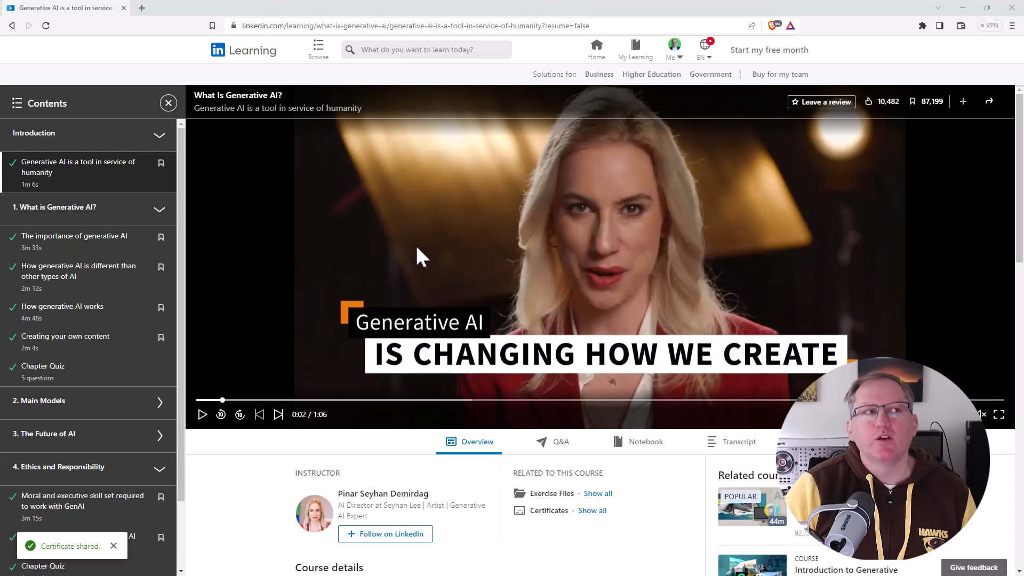
mouse_move(412, 235)
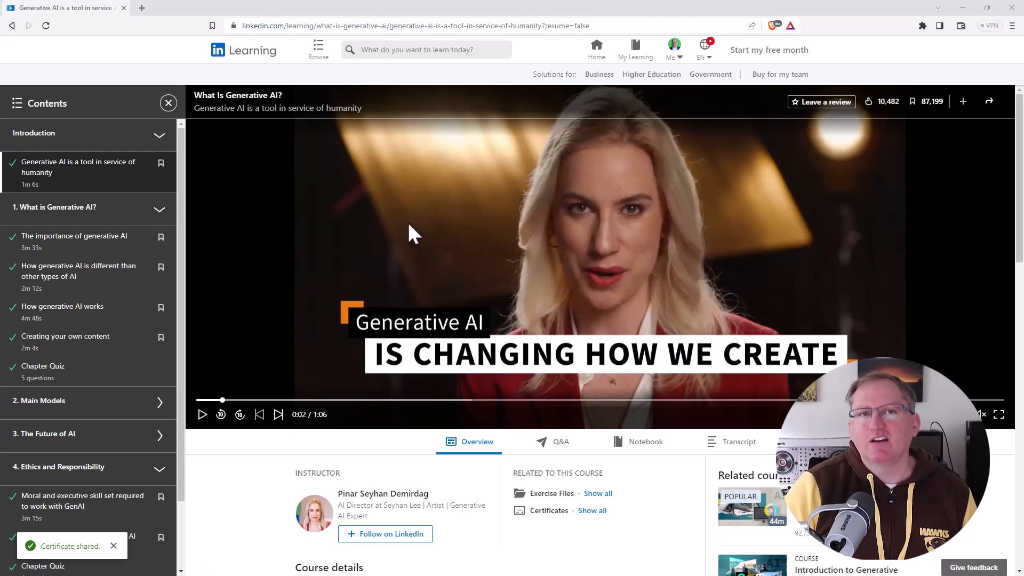
mouse_move(418, 219)
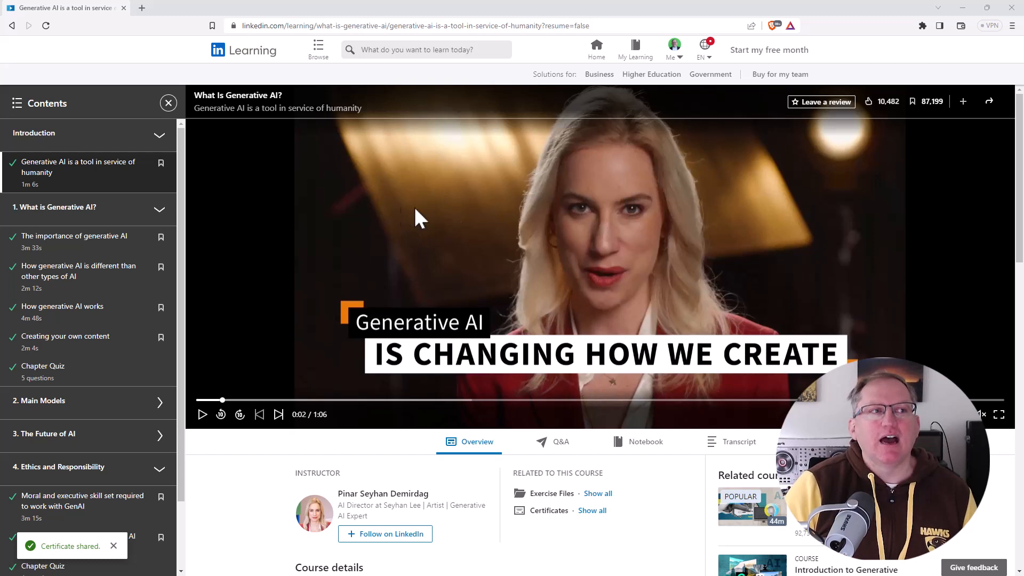
mouse_move(594, 212)
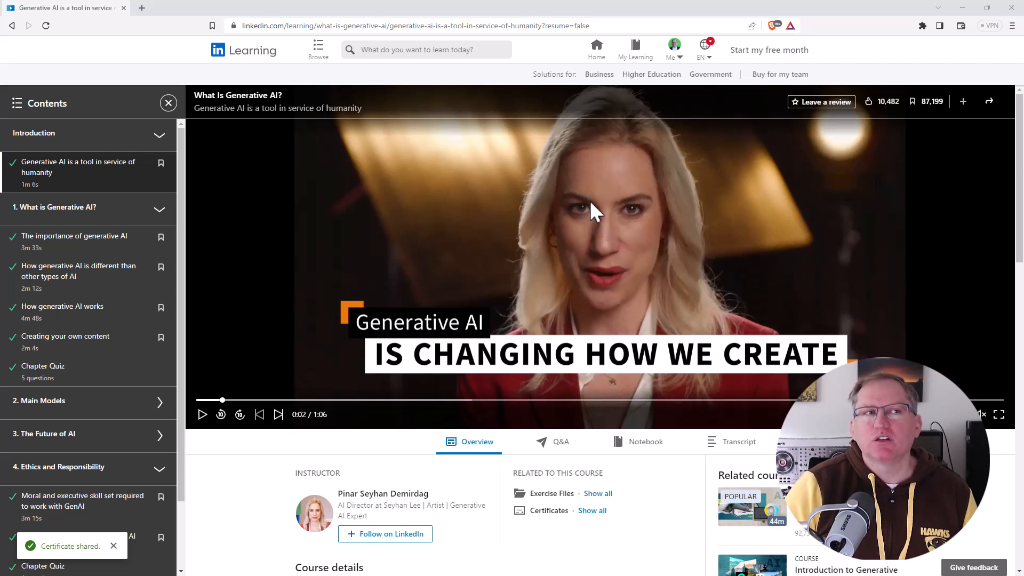
mouse_move(728, 190)
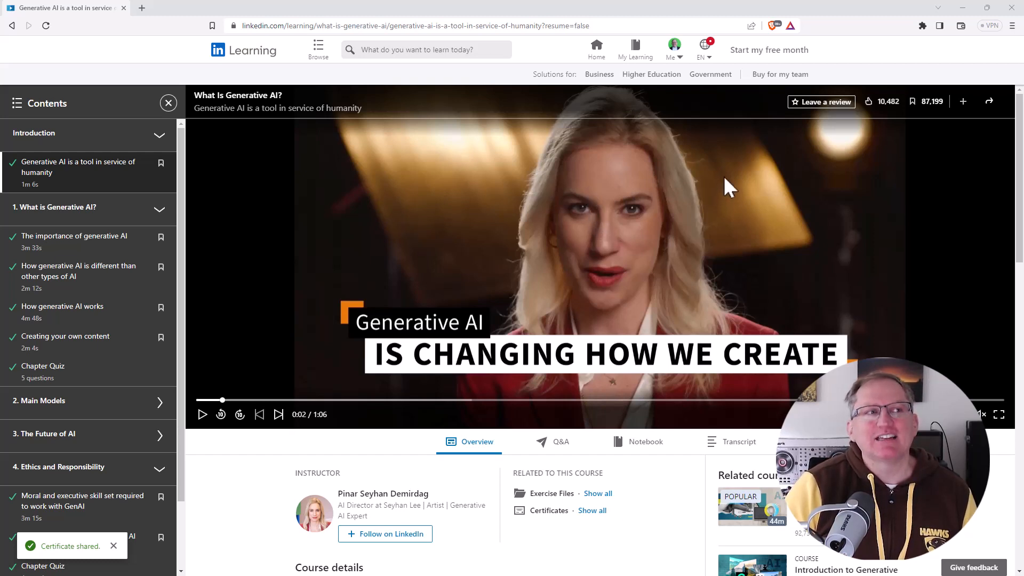
mouse_move(690, 165)
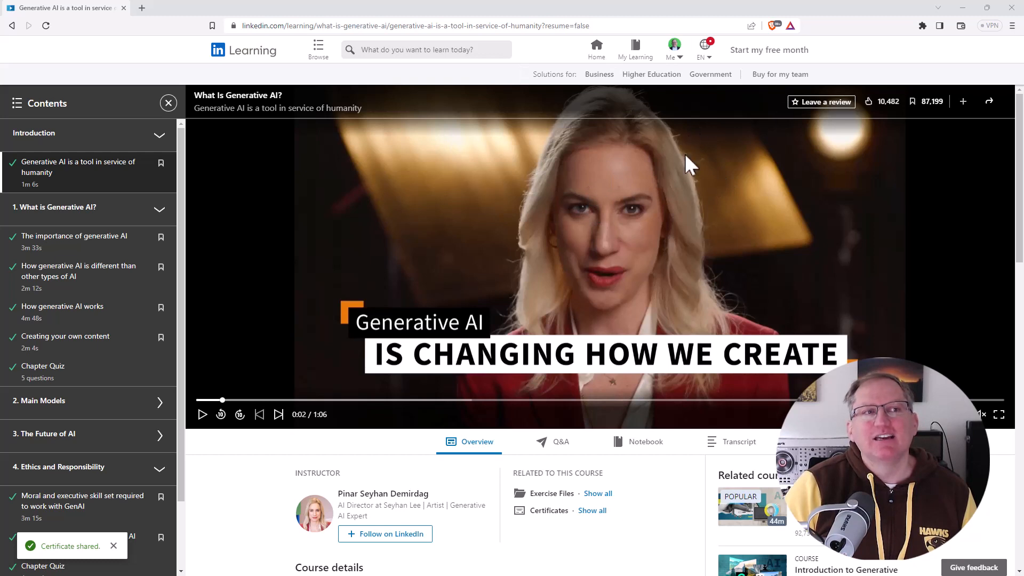
mouse_move(699, 166)
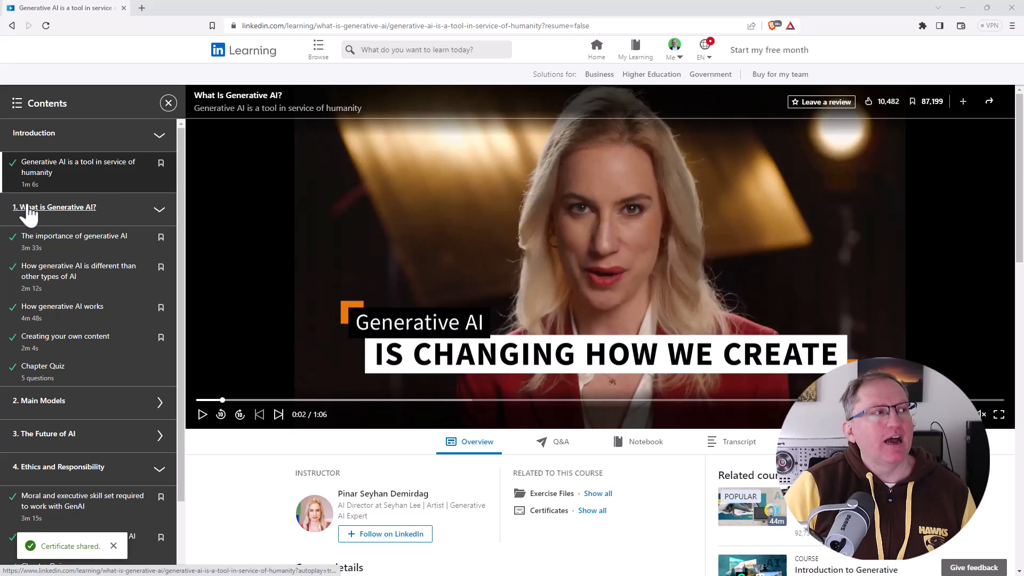
scroll("down", 3)
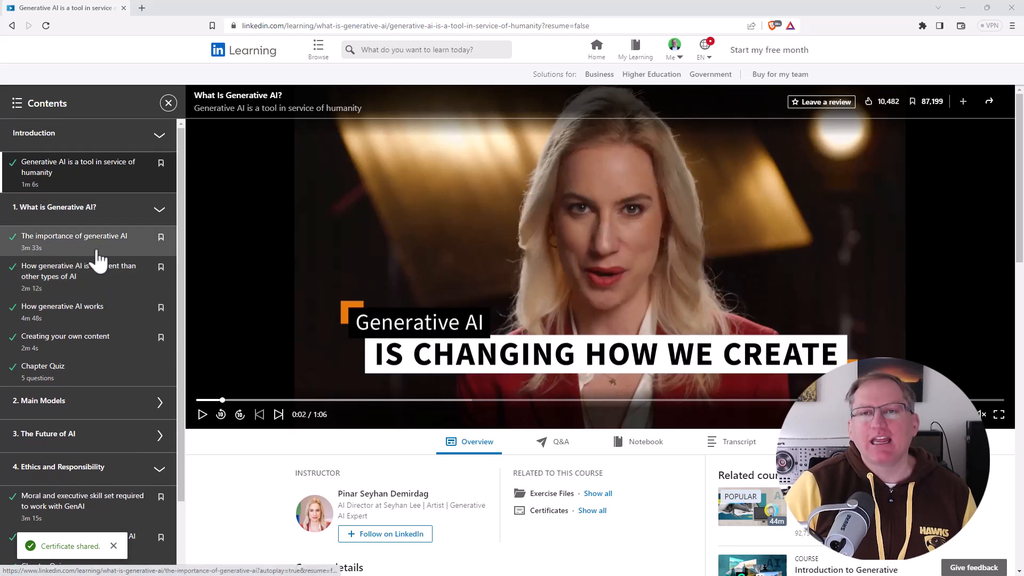
mouse_move(65, 270)
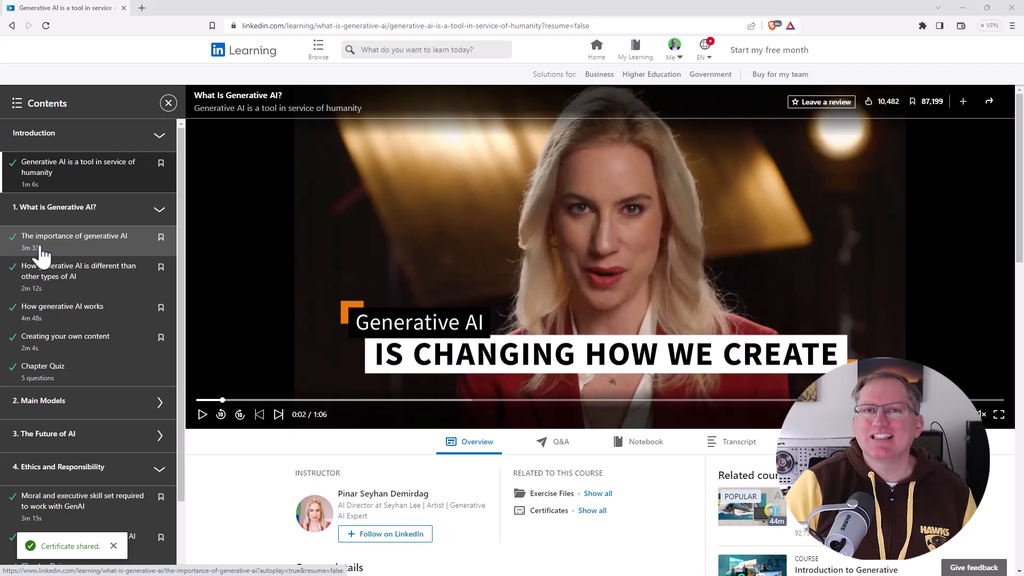
mouse_move(82, 268)
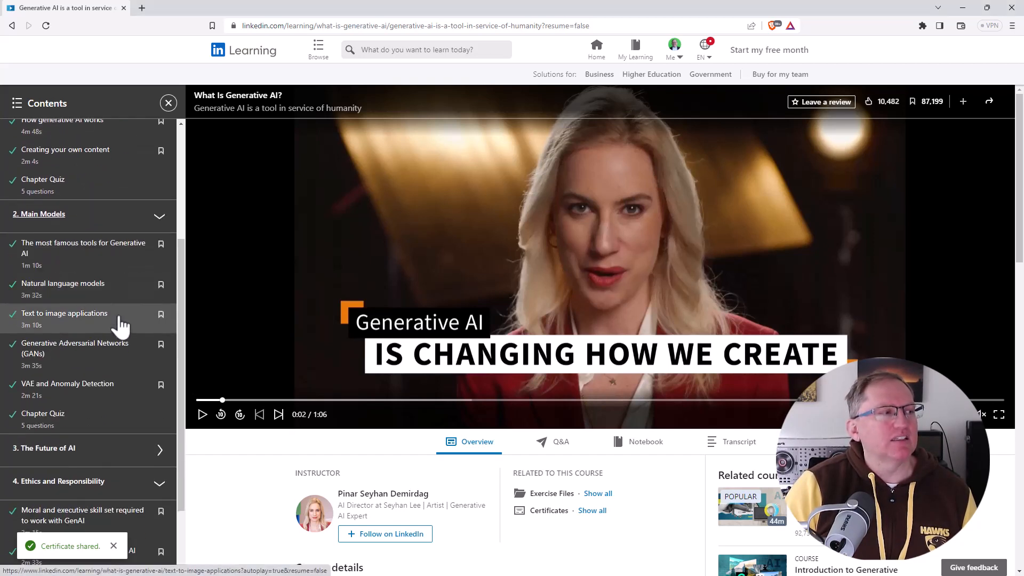
scroll("down", 3)
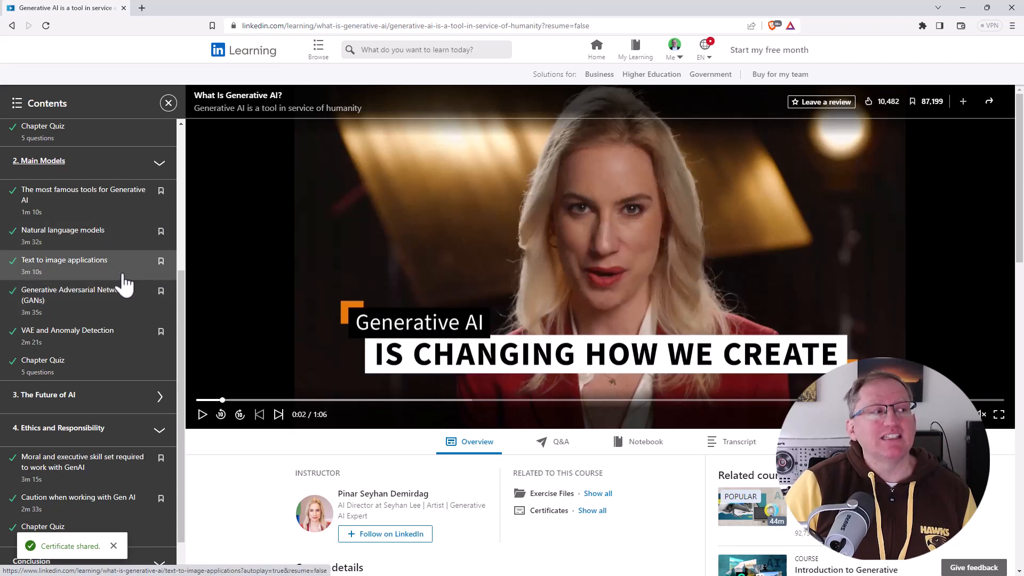
mouse_move(117, 281)
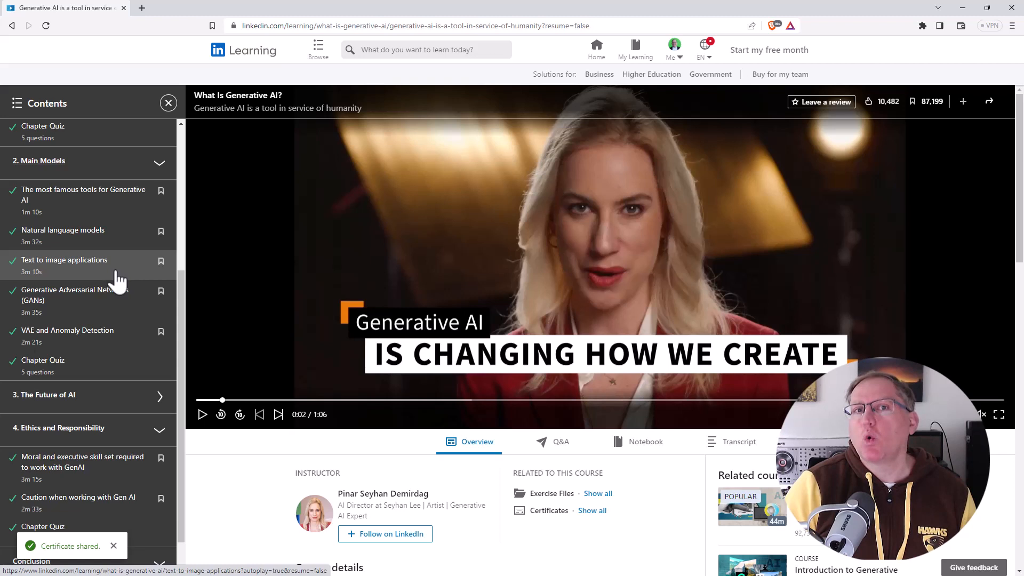
mouse_move(53, 271)
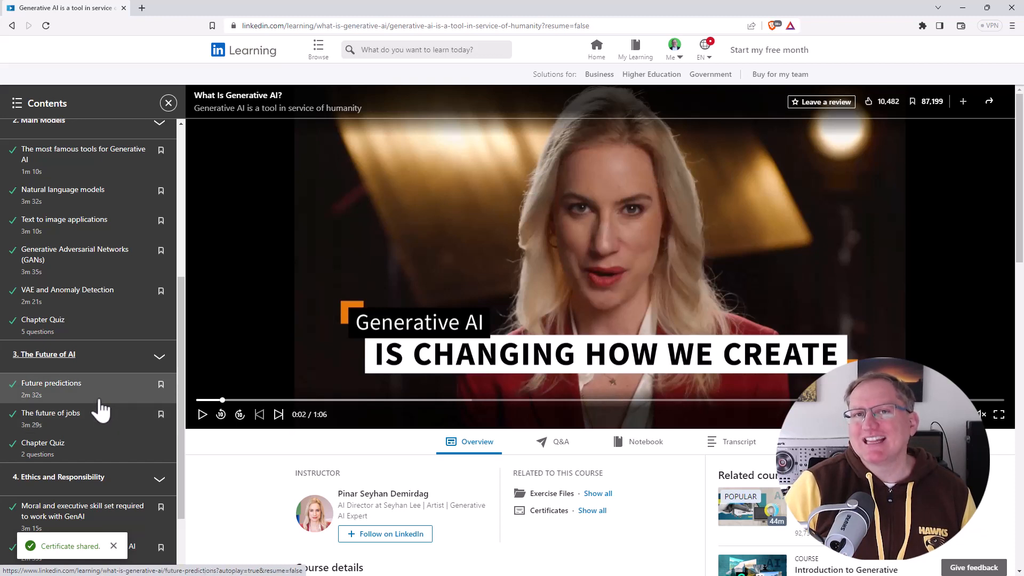
scroll("down", 3)
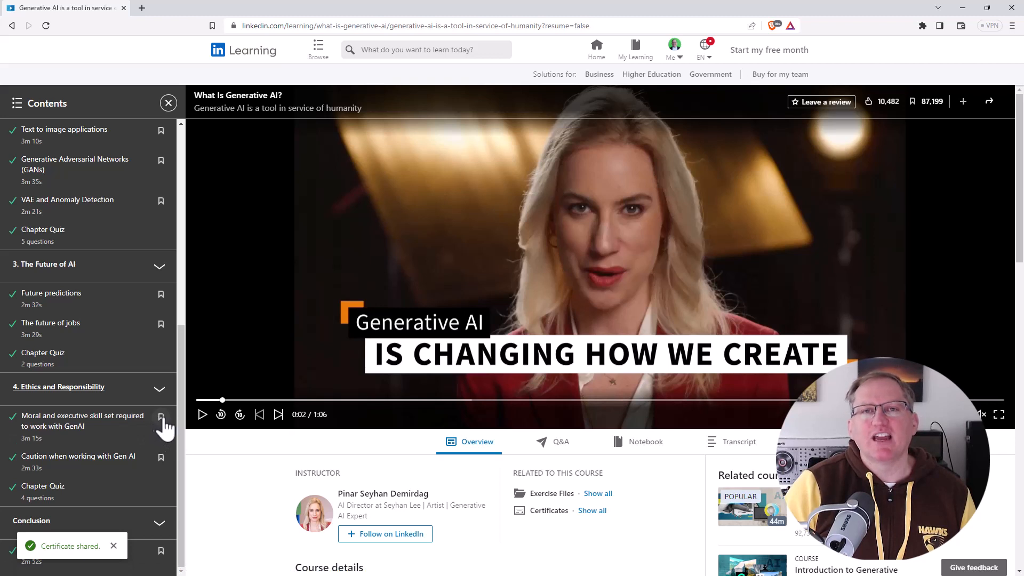
mouse_move(157, 421)
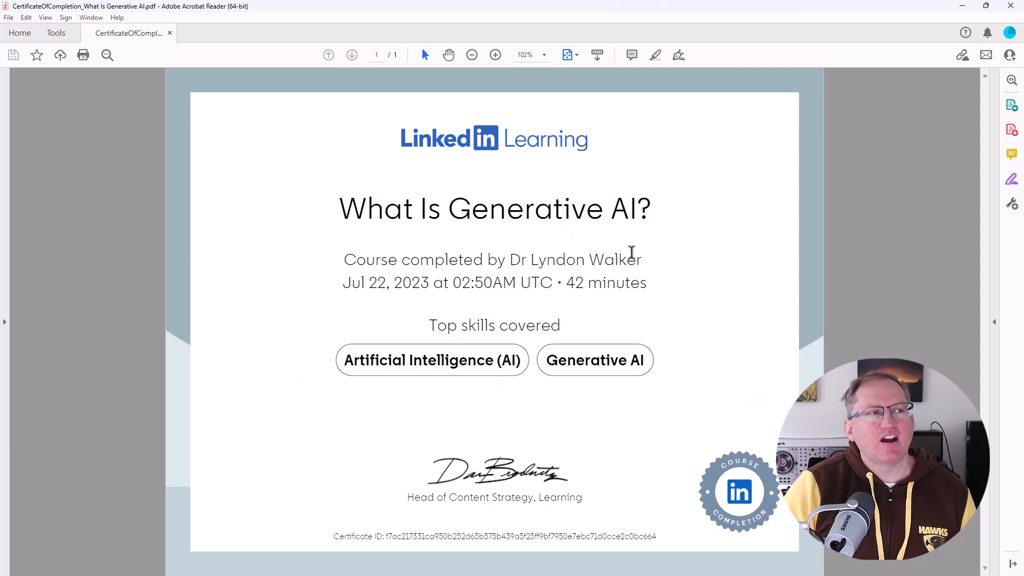
mouse_move(817, 141)
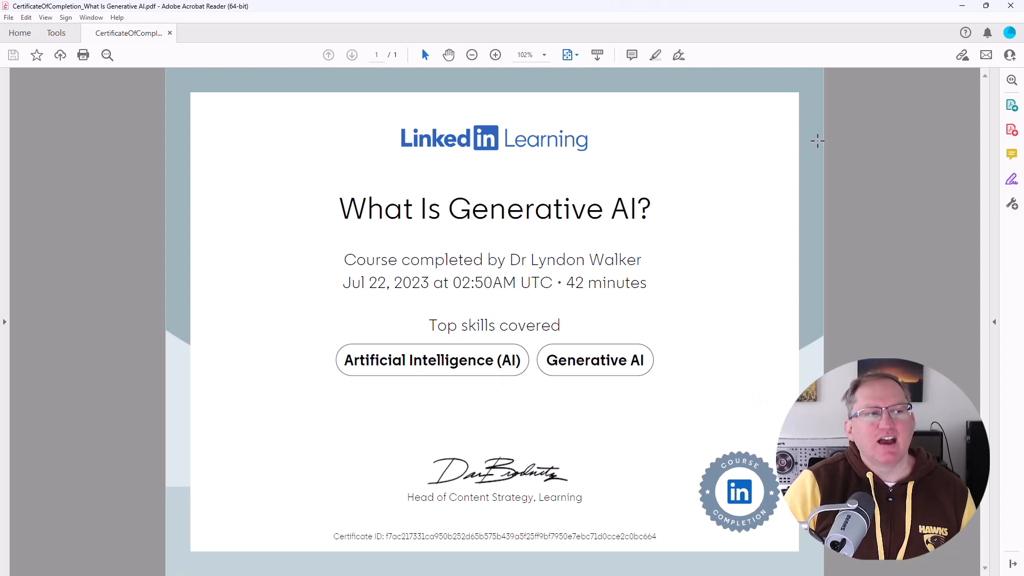